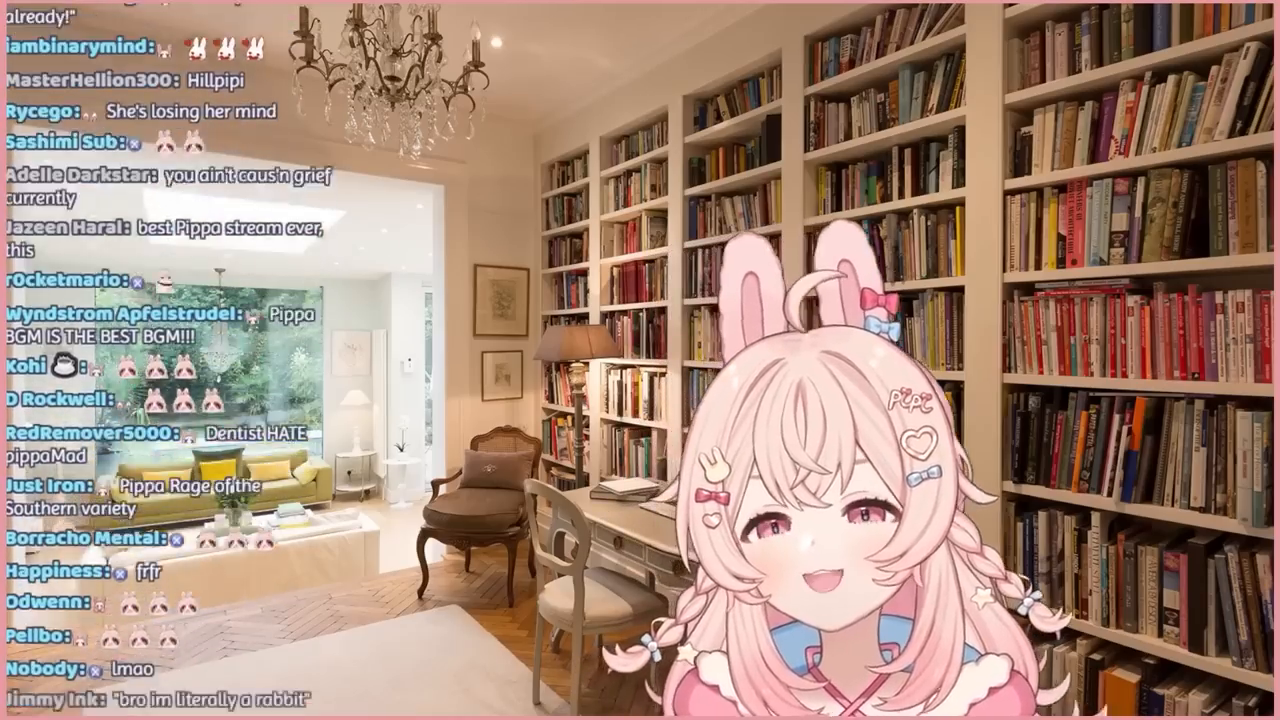
pyautogui.scroll(-3)
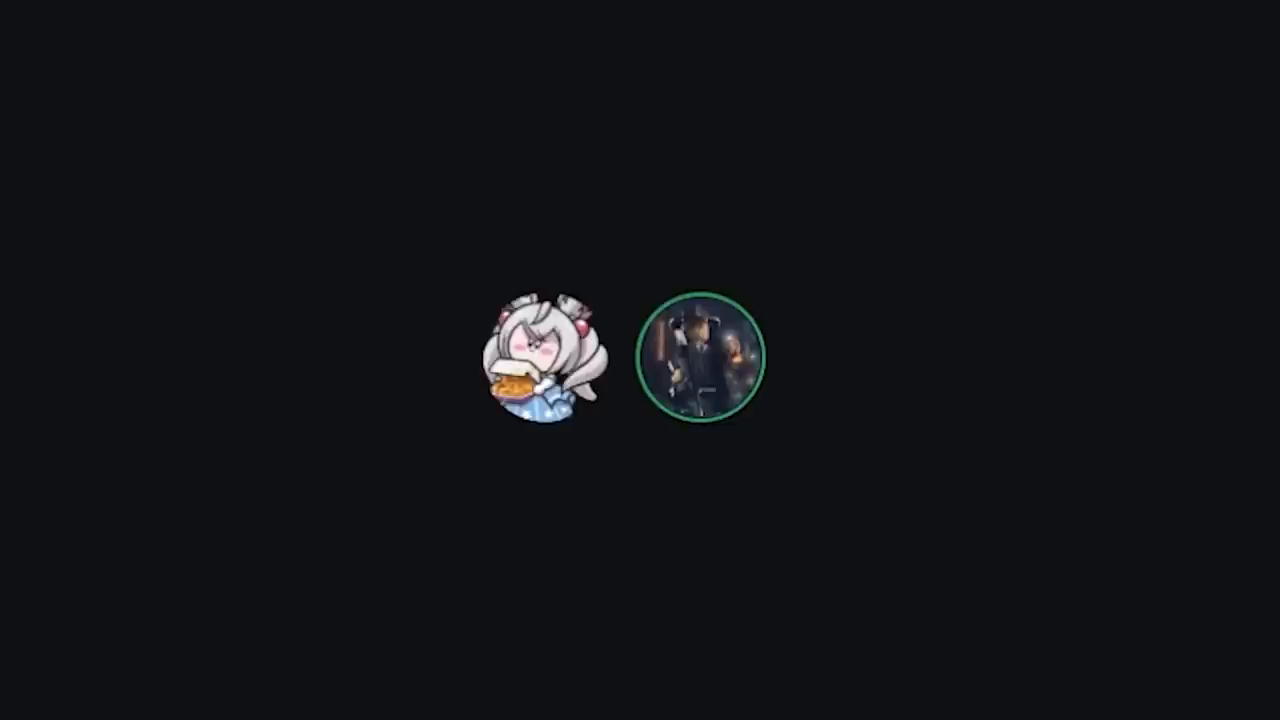
pyautogui.click(540, 360)
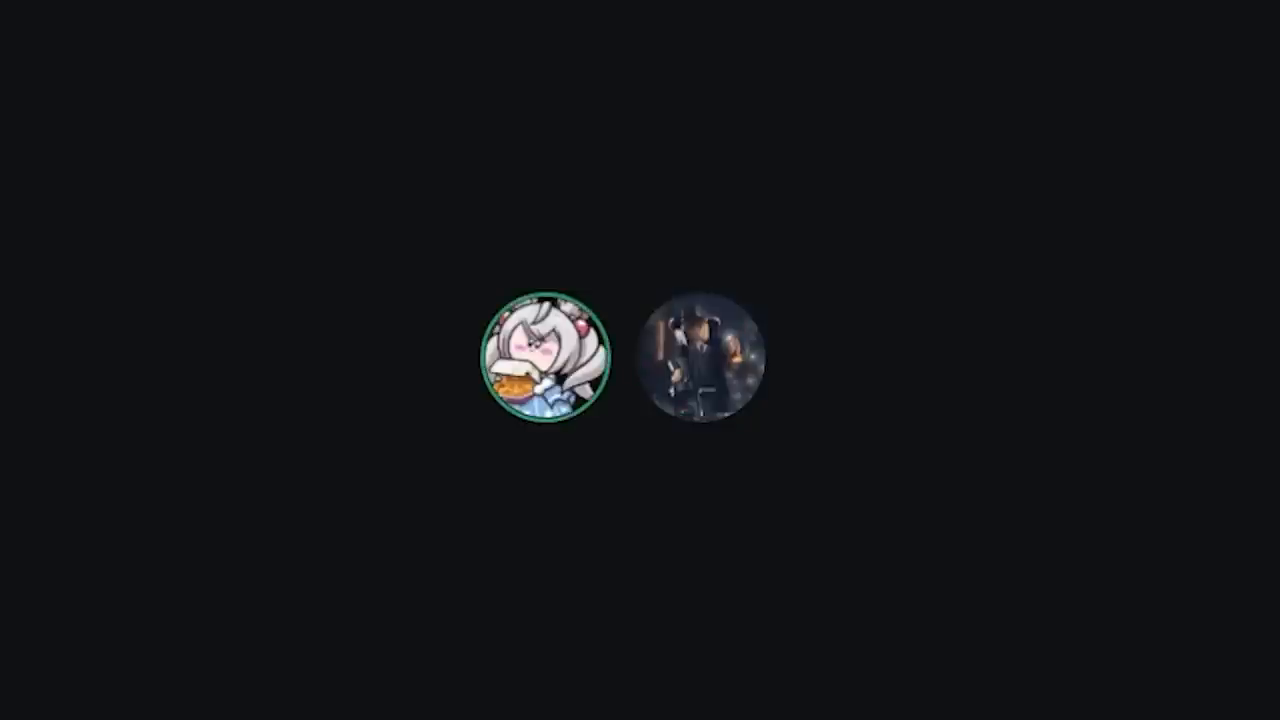
pyautogui.click(704, 356)
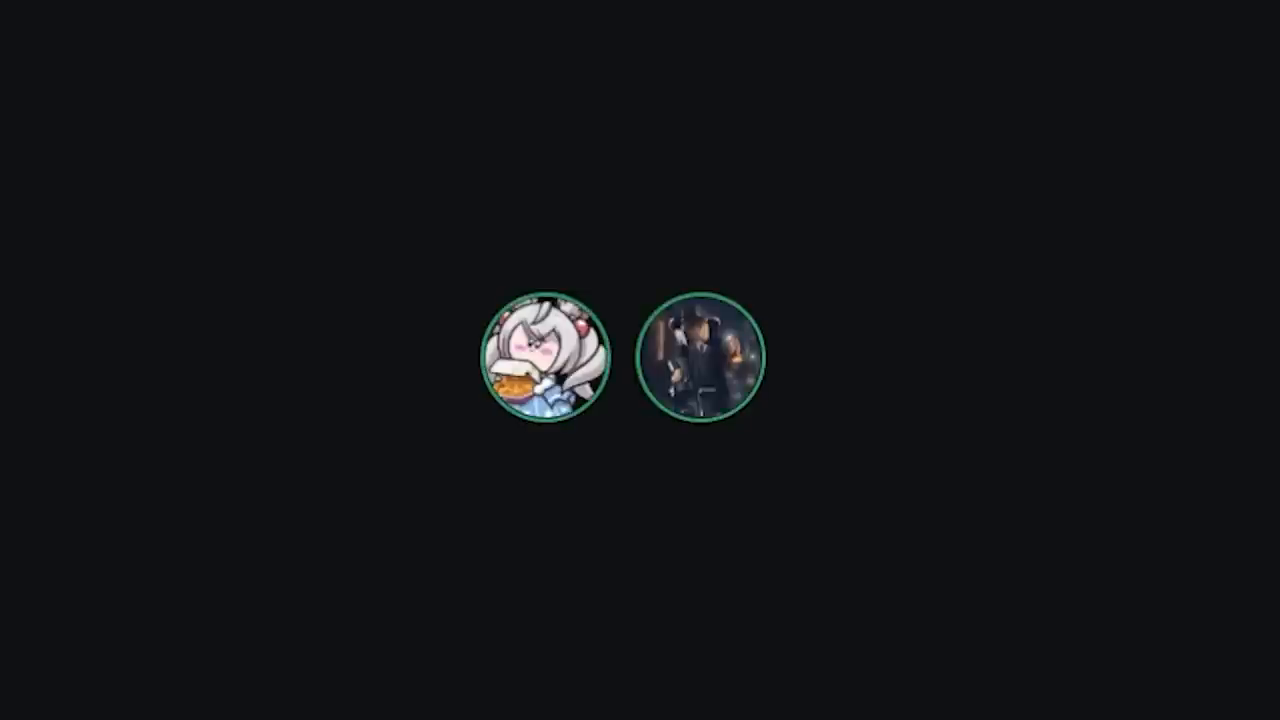